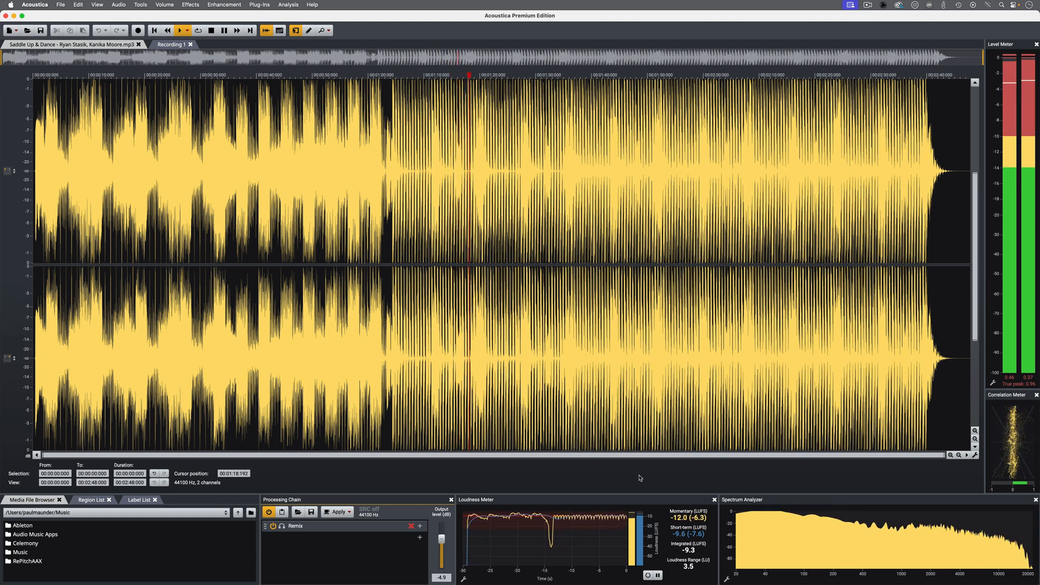
# Switch the Saddle Up & Dance clip display to the spectrogram view via the toolbar toggle
pyautogui.click(279, 30)
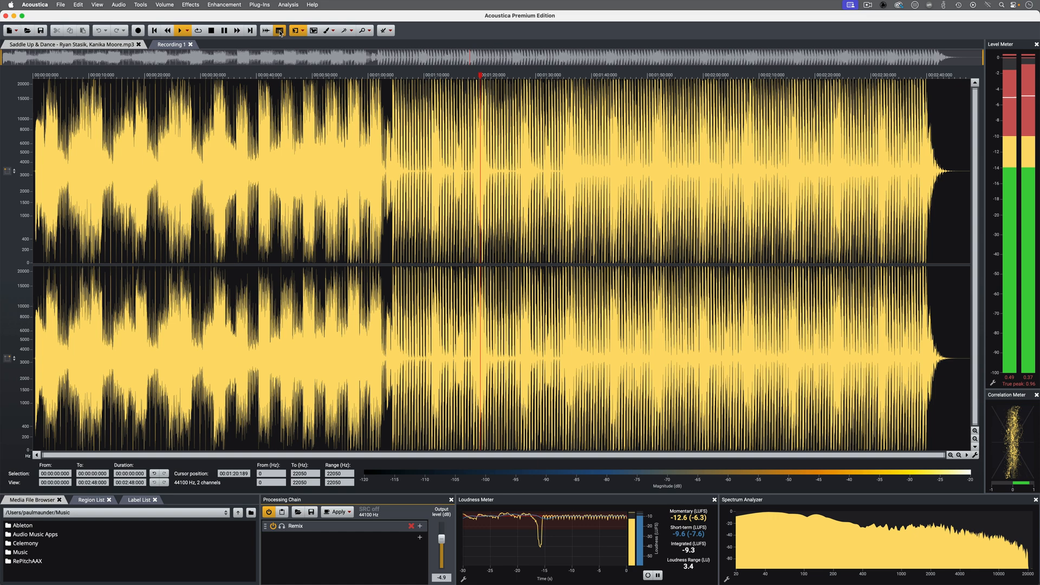
pyautogui.click(279, 31)
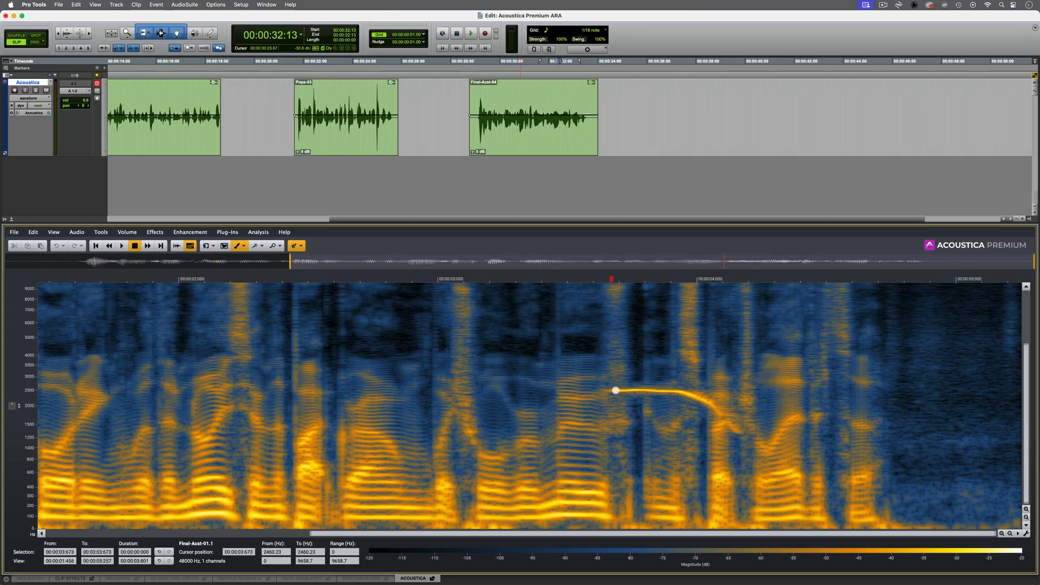
# Select the curved tonal streak spectrally, then recall the Acoustica Premium memory location
pyautogui.moveTo(615, 390); pyautogui.dragTo(722, 415)
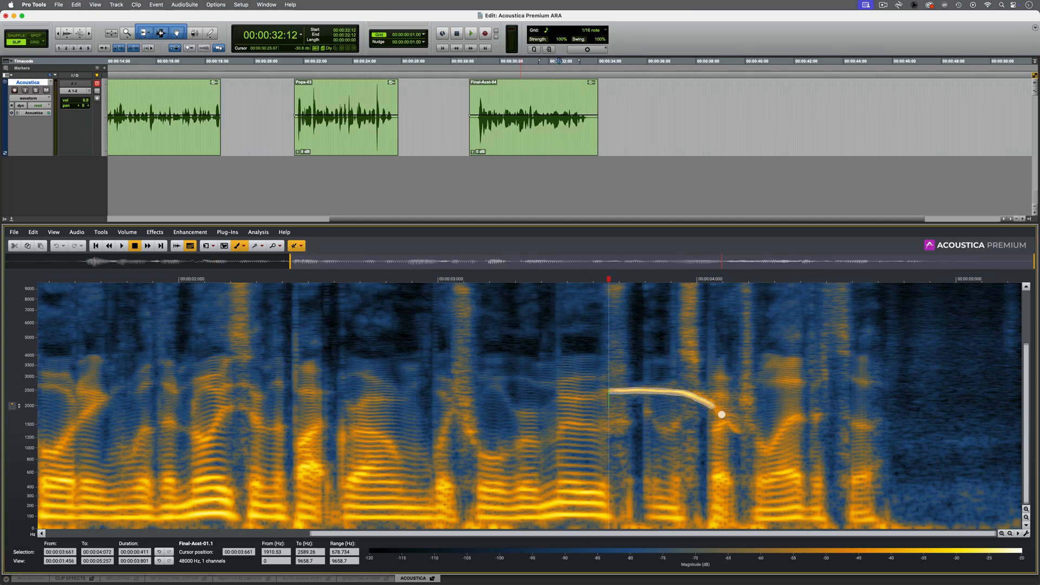
pyautogui.click(304, 246)
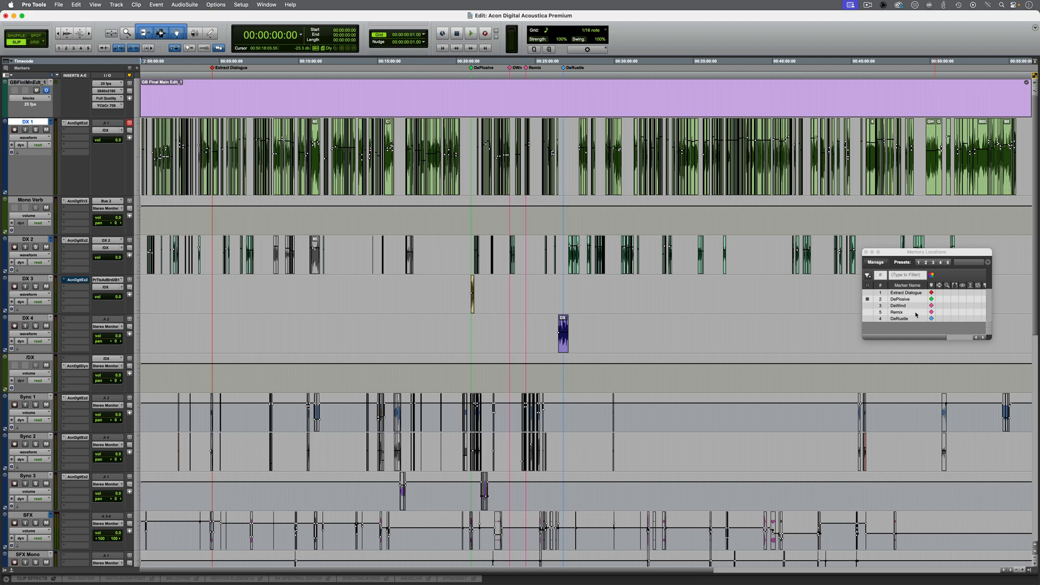
# Jump to the DePlosive marker and load Acon Digital DePlosive Dialogue on the Audio 2_04 clip
pyautogui.click(900, 299)
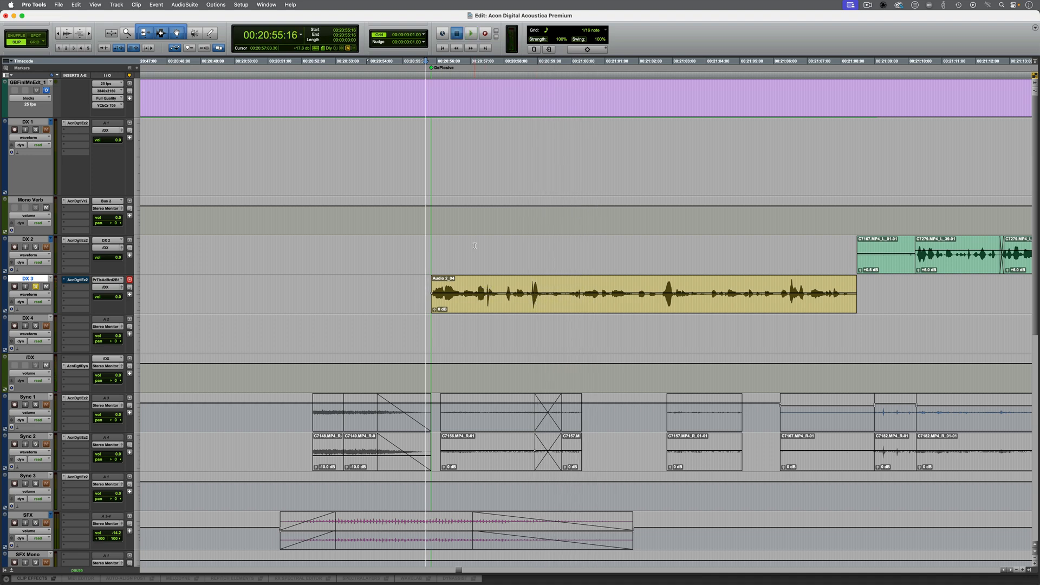
pyautogui.click(470, 34)
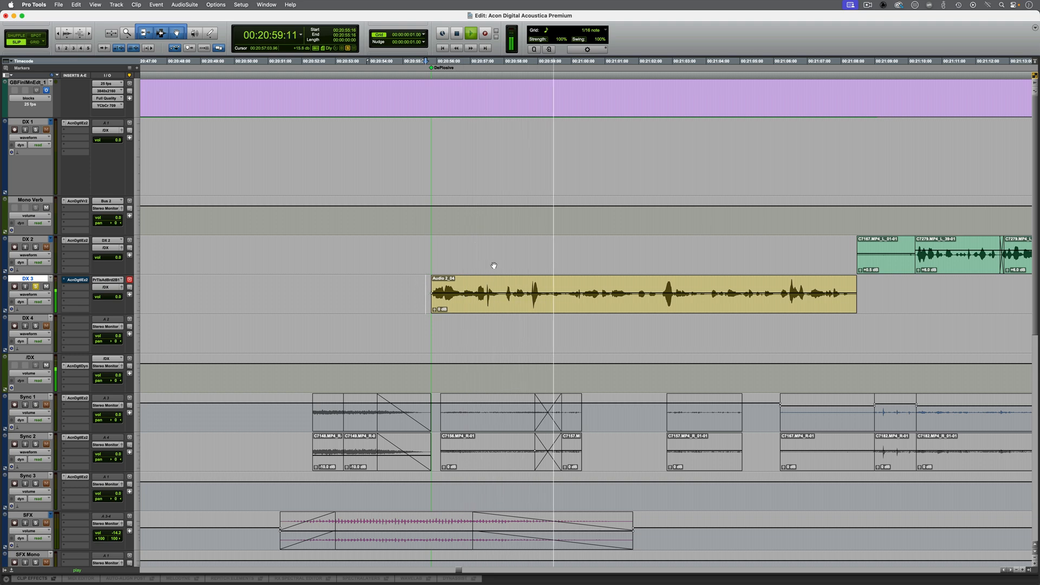
pyautogui.click(184, 5)
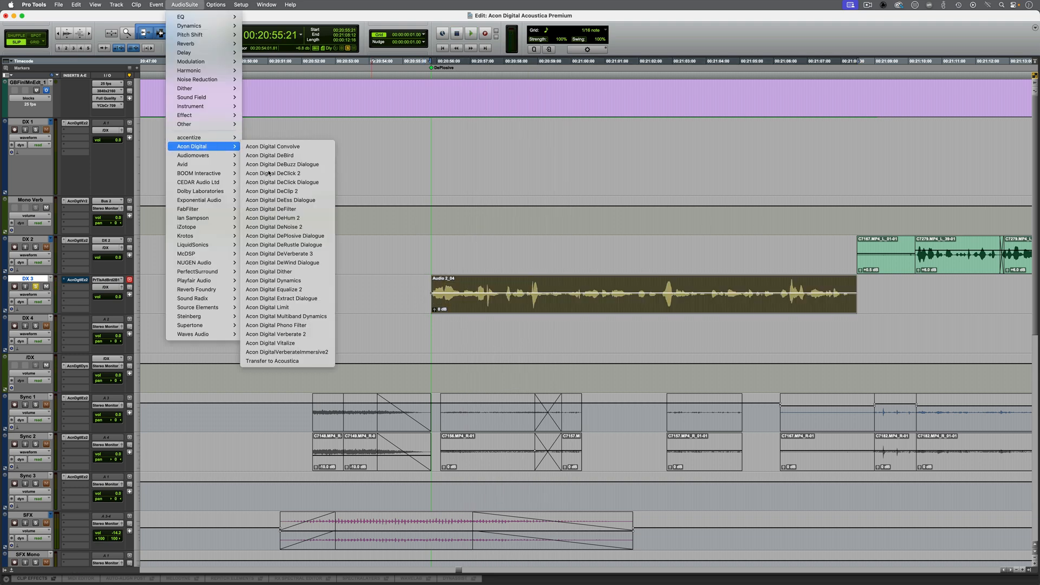
pyautogui.moveTo(285, 235)
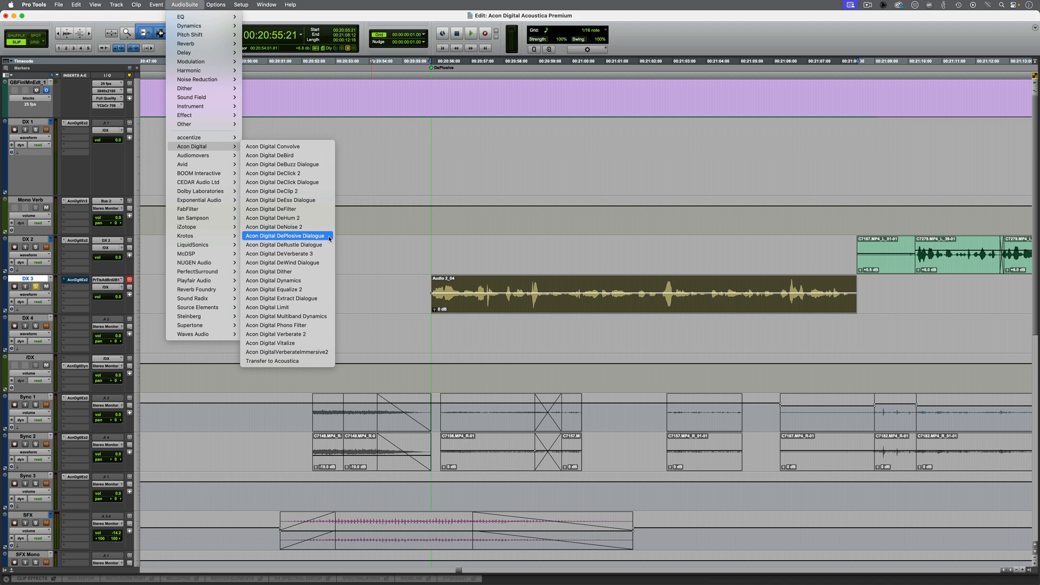
pyautogui.click(285, 235)
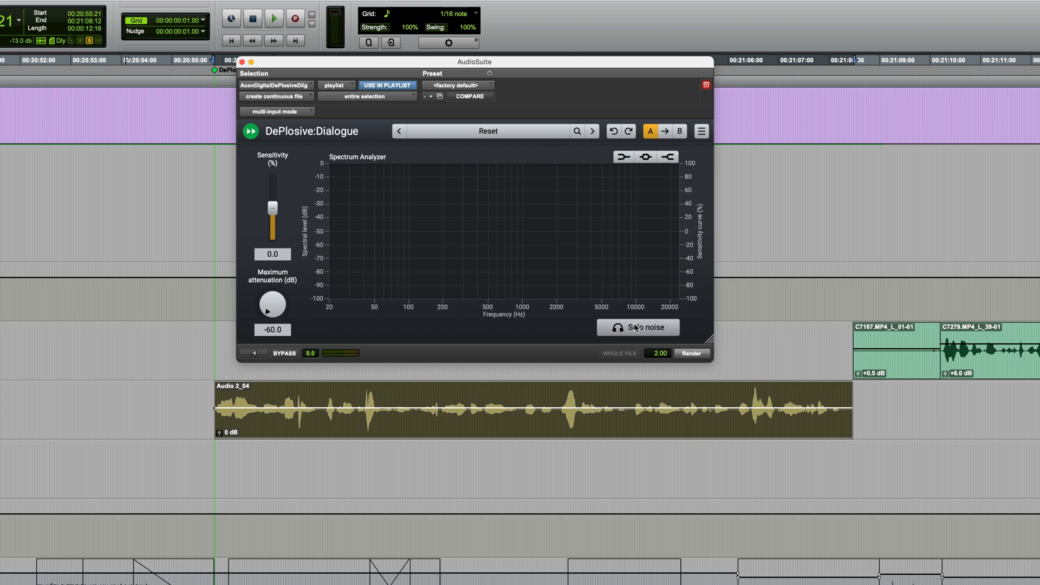
# Audition the removed plosive noise solo, then set DePlosive maximum attenuation to -40.1 dB
pyautogui.click(637, 328)
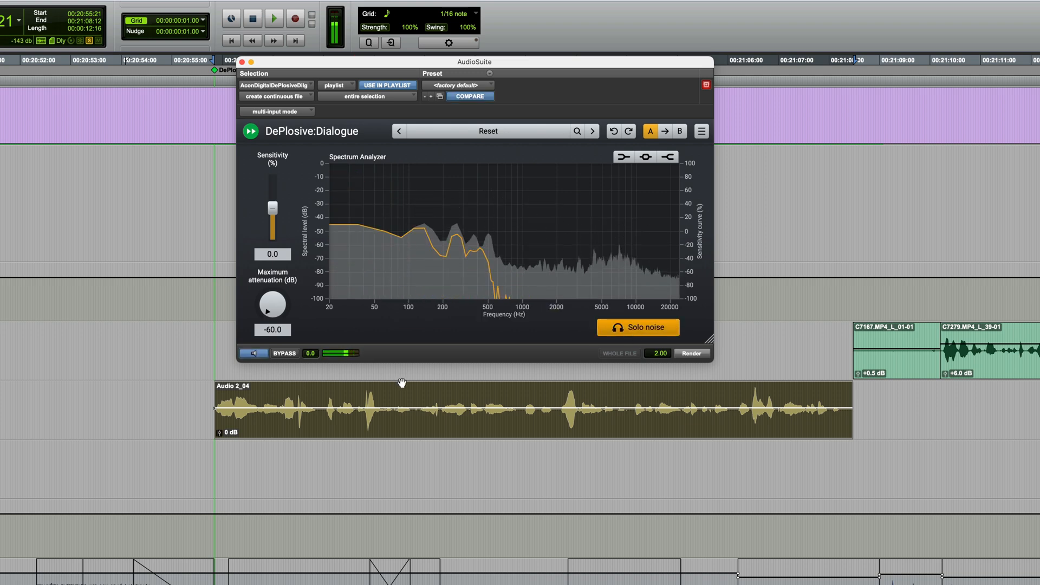
pyautogui.click(252, 354)
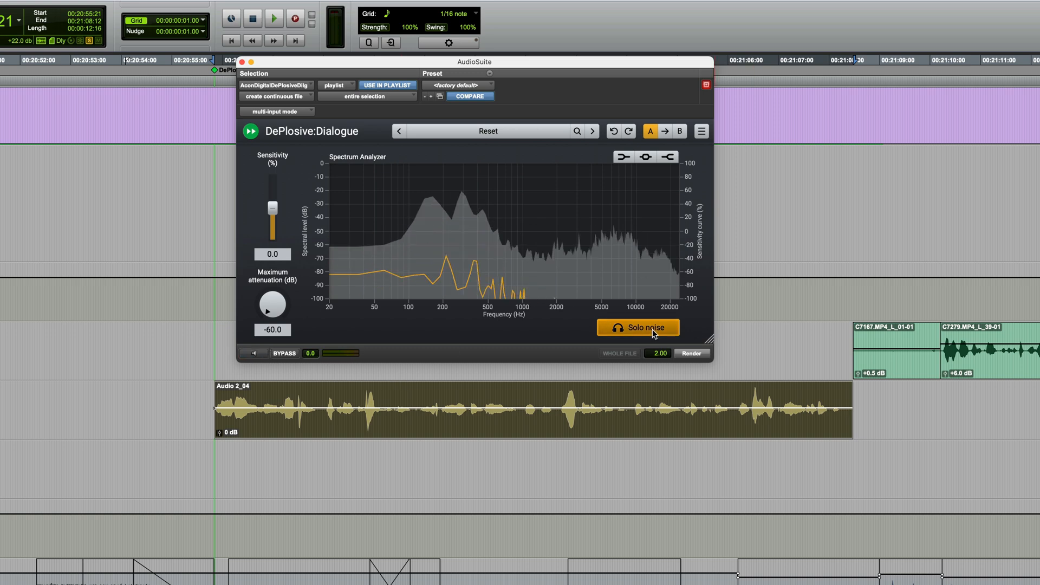
pyautogui.click(637, 327)
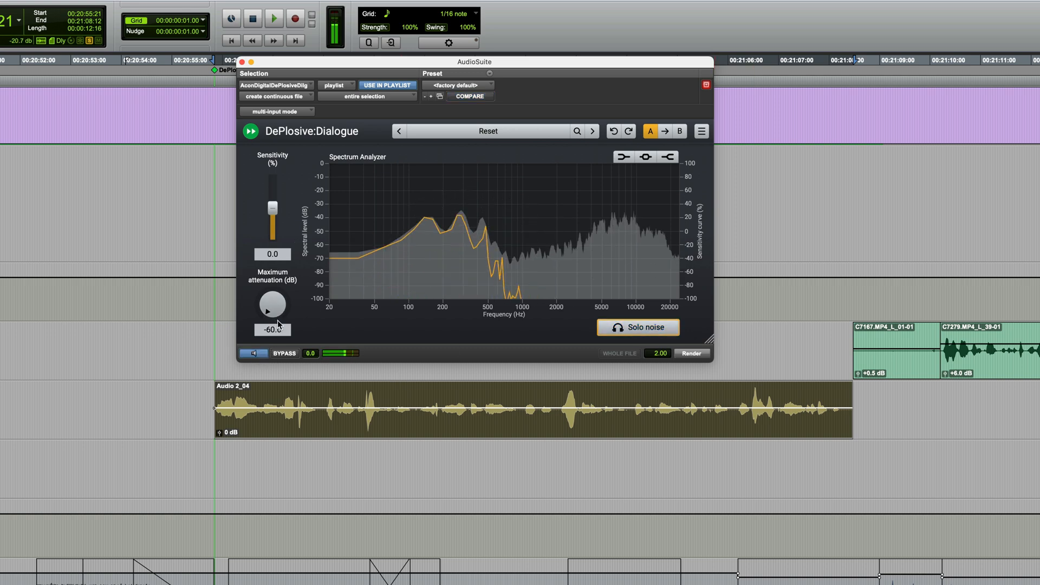
pyautogui.moveTo(272, 306); pyautogui.dragTo(265, 285)
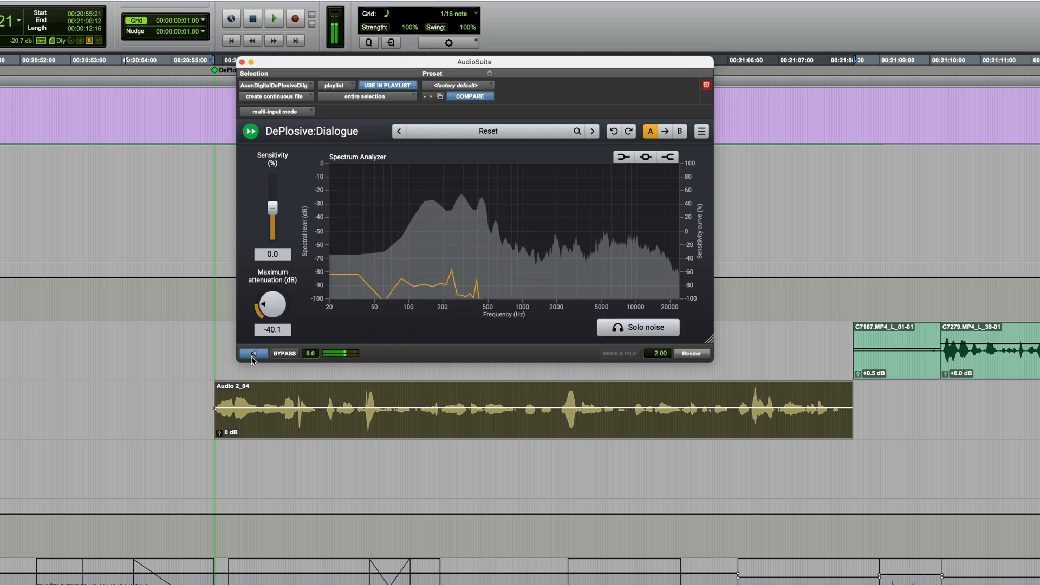
pyautogui.click(254, 353)
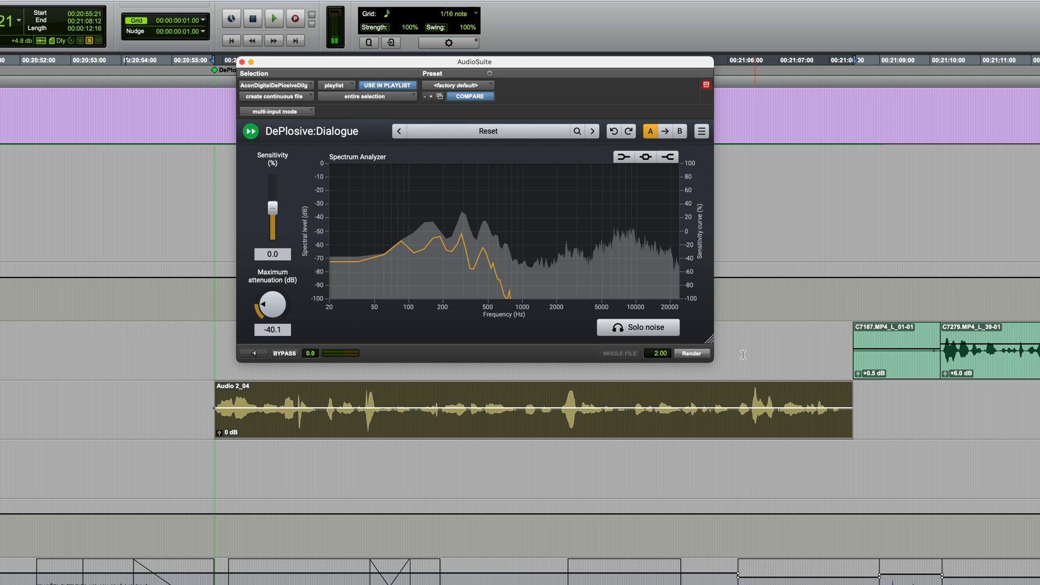
pyautogui.click(690, 354)
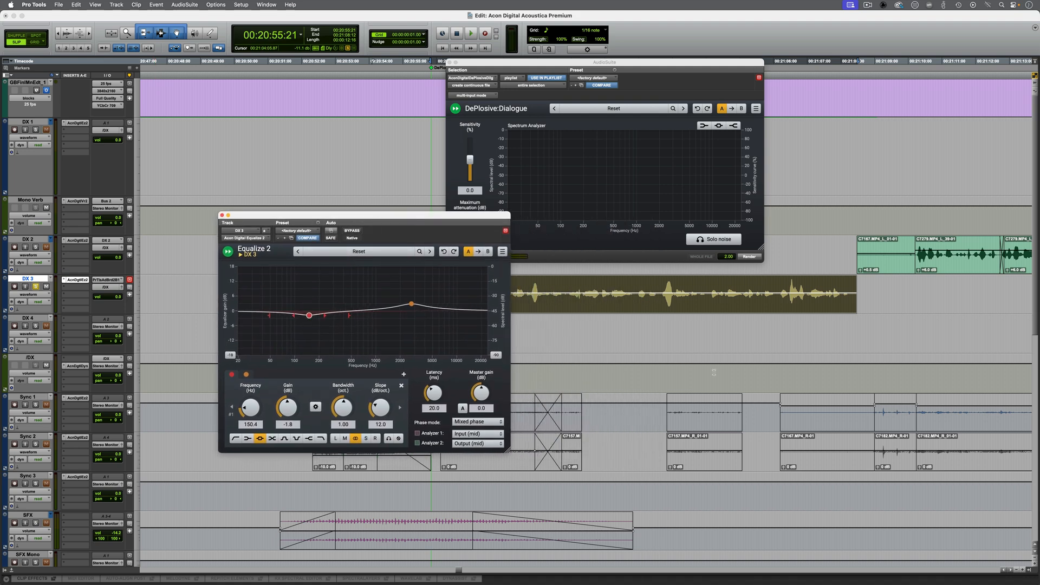
# Put away the Equalize 2 processor window before moving to the Extract Dialogue marker
pyautogui.click(472, 33)
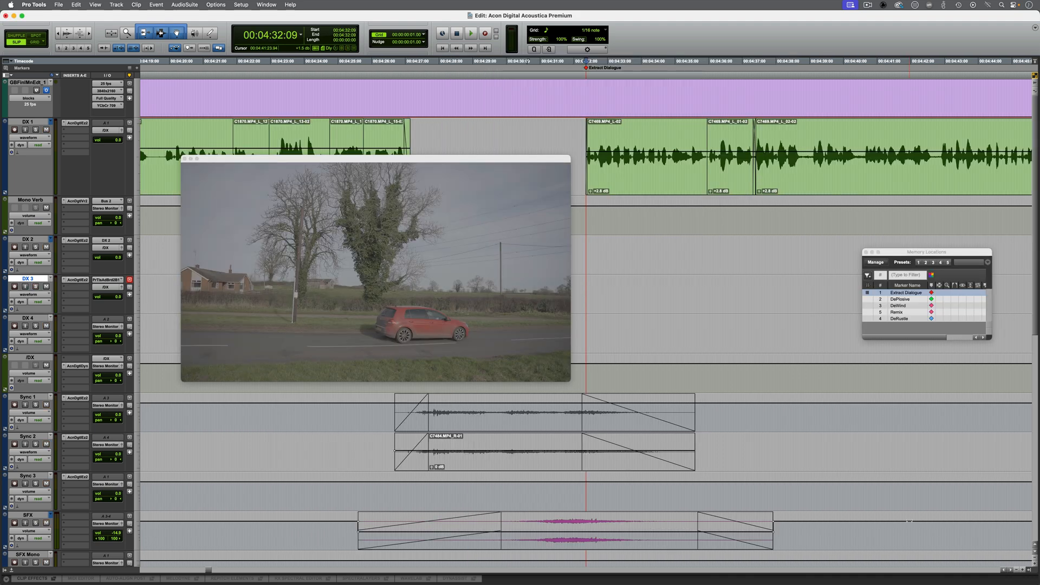
# Select the DX 1 dialogue clips and bring up the AudioSuite processor list
pyautogui.click(471, 33)
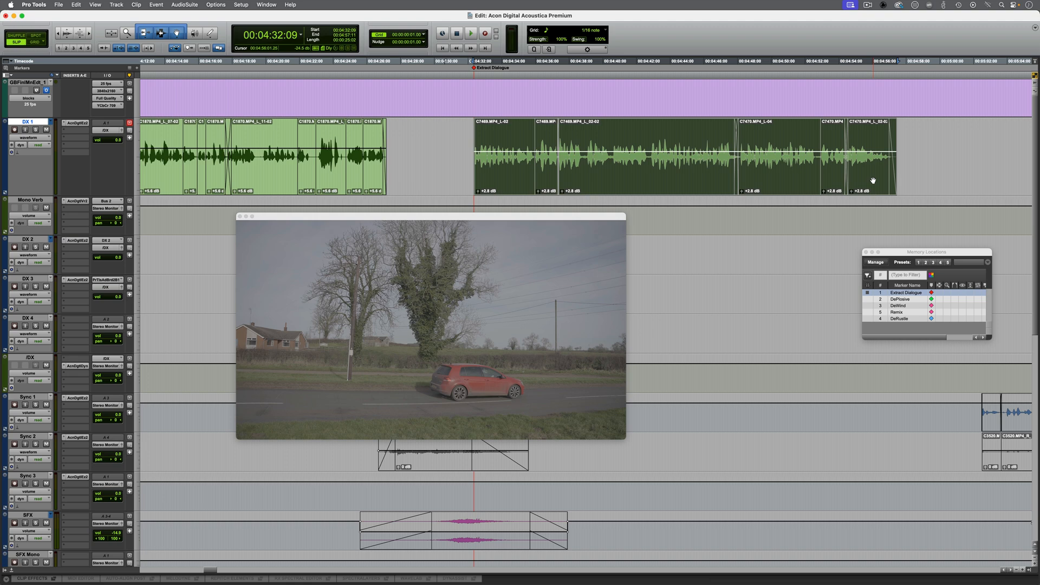
pyautogui.click(184, 4)
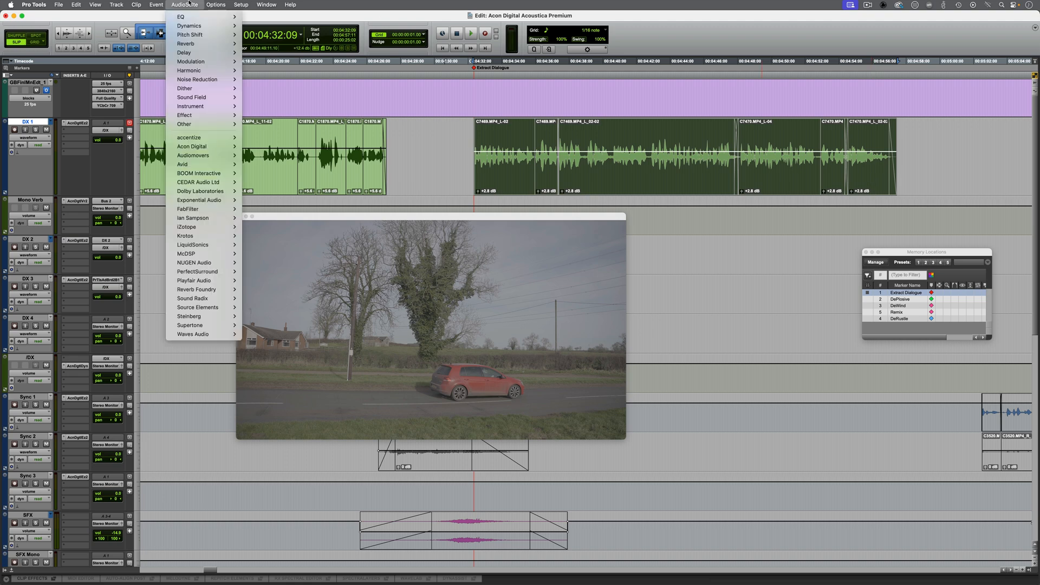
pyautogui.moveTo(196, 79)
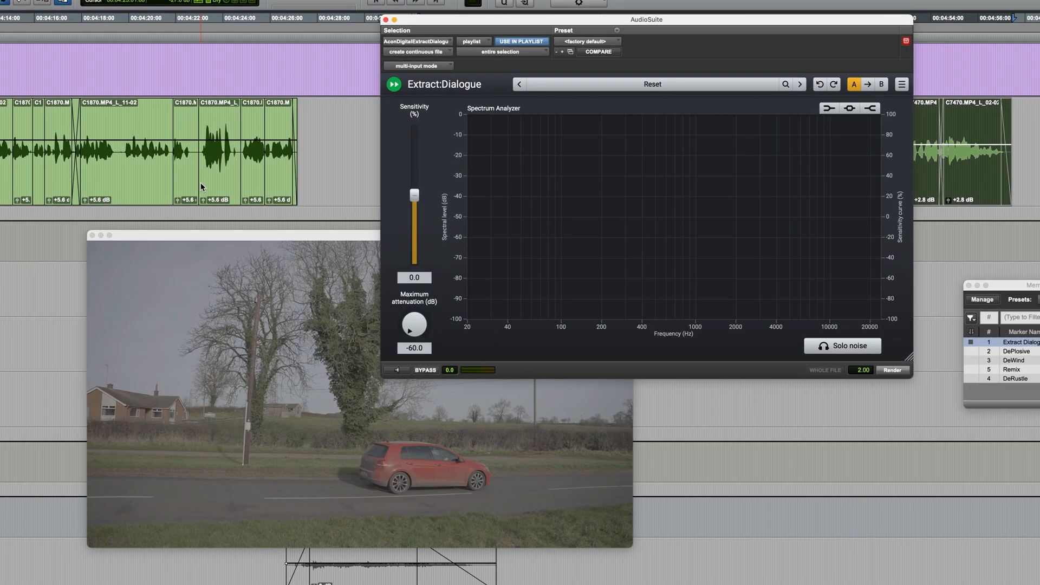
# Preview Extract:Dialogue, set maximum attenuation to -13.2 dB and render it onto the clips
pyautogui.click(418, 52)
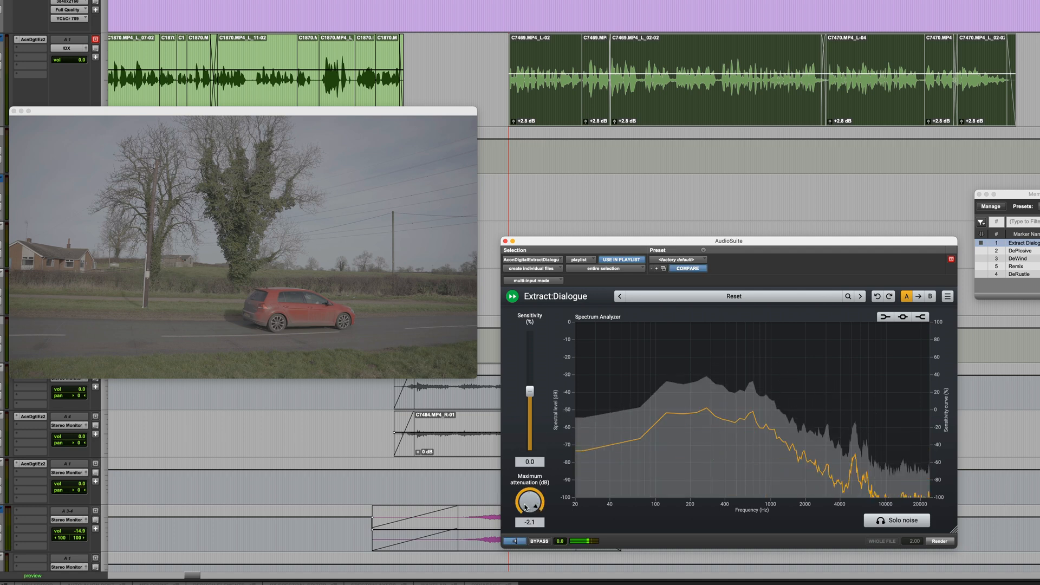
pyautogui.moveTo(530, 502); pyautogui.dragTo(512, 527)
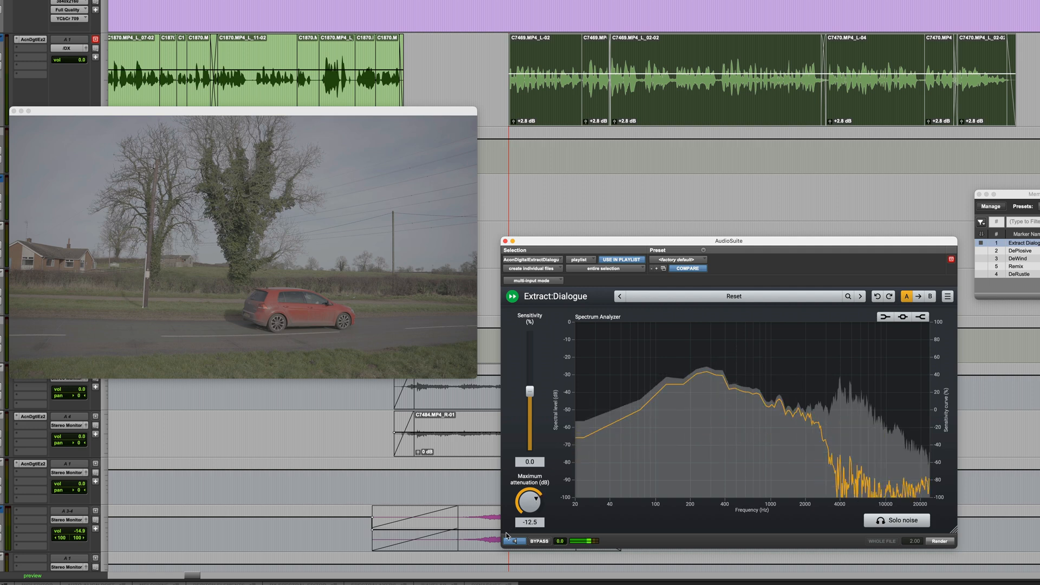
pyautogui.moveTo(530, 501); pyautogui.dragTo(529, 506)
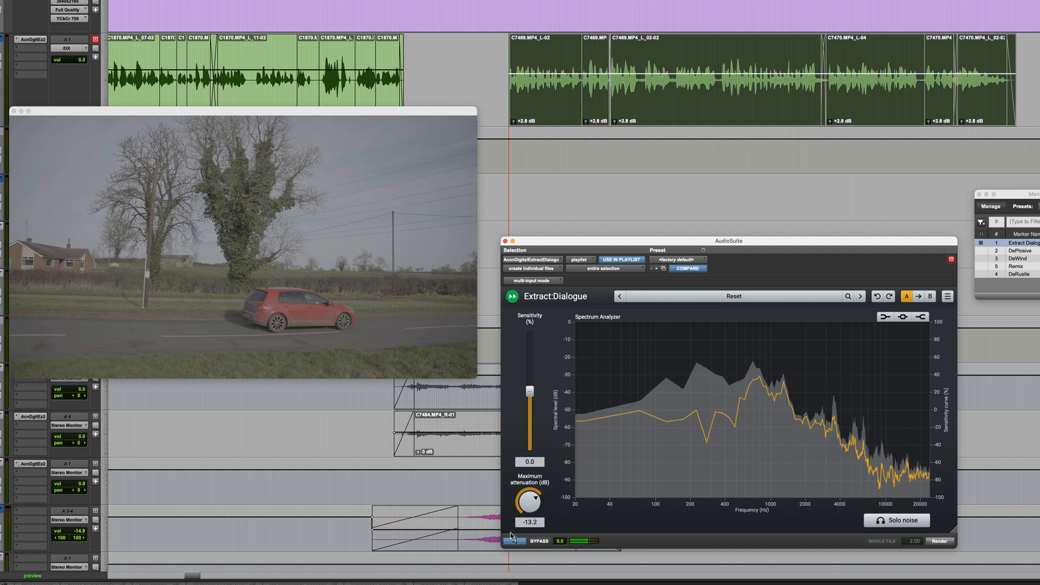
pyautogui.click(513, 541)
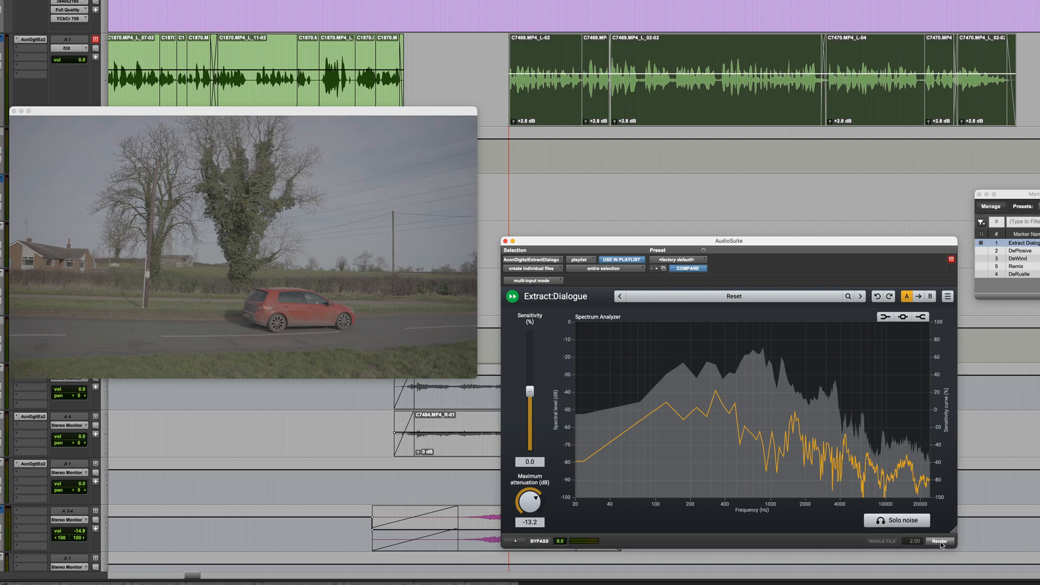
pyautogui.click(939, 542)
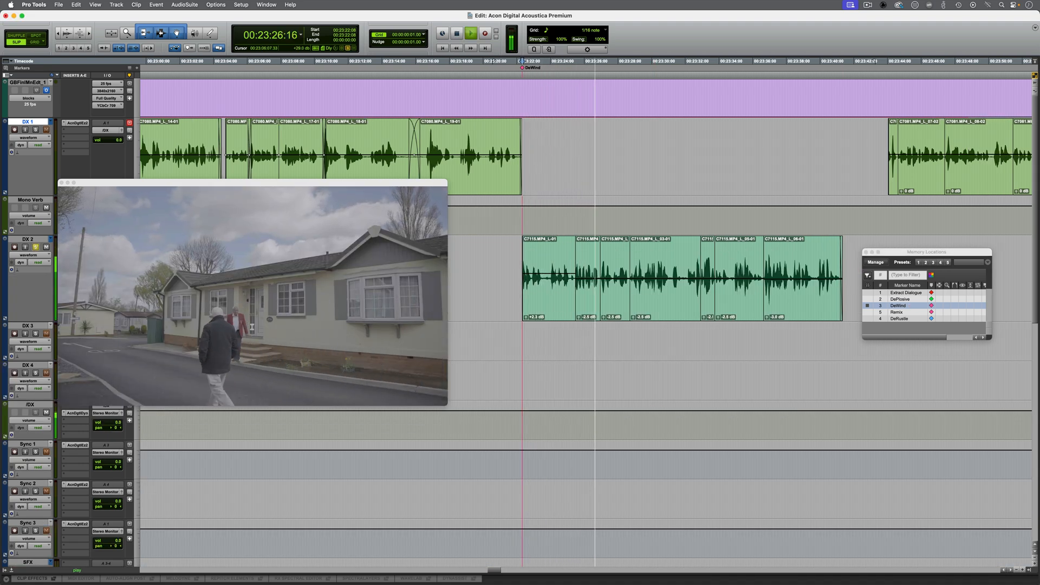
pyautogui.click(470, 33)
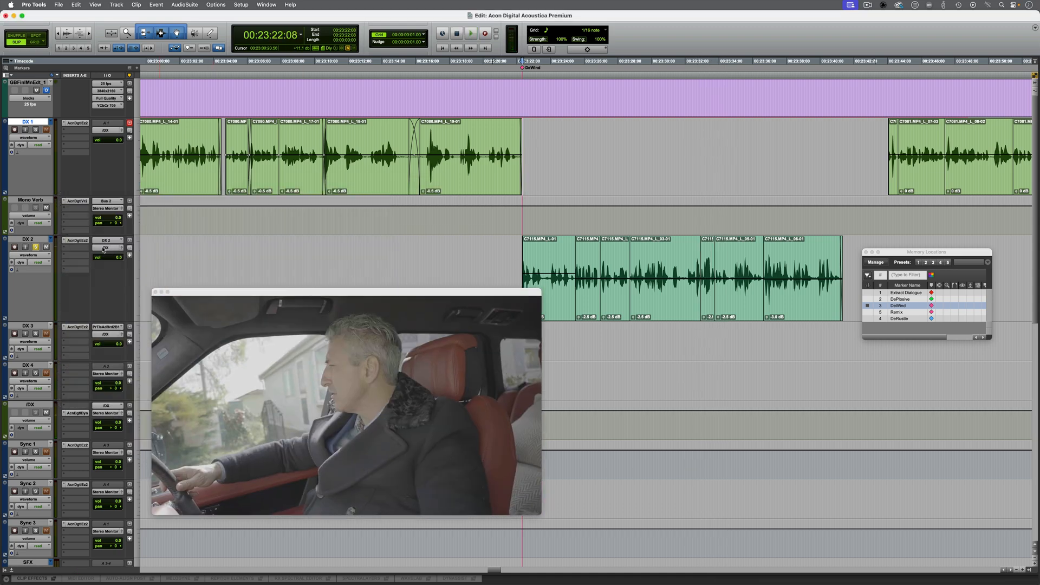
# Open DX 2's Equalize 2 insert and add DeWind Dialogue (mono) in the next slot
pyautogui.click(104, 247)
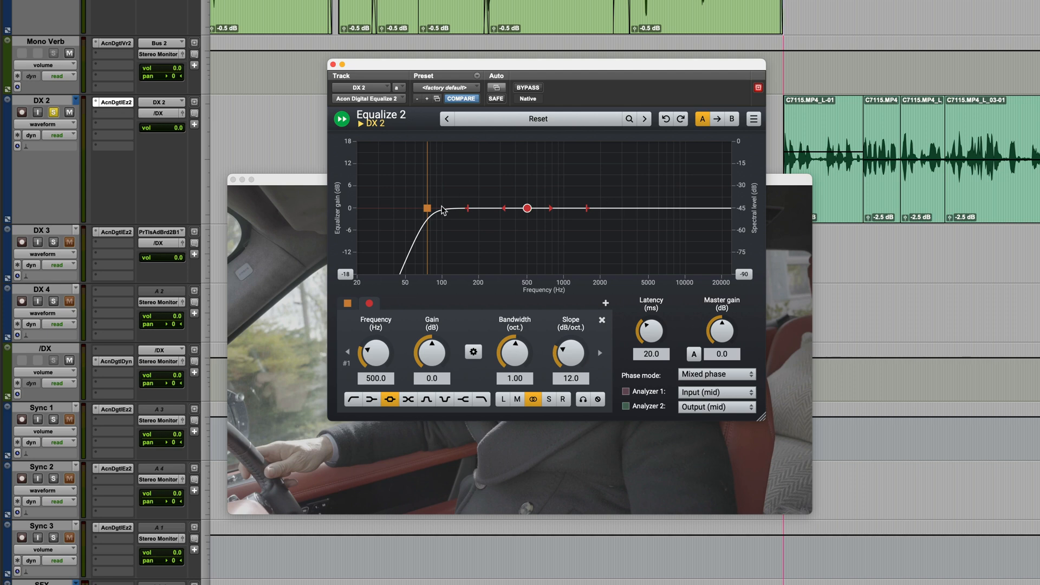
pyautogui.moveTo(97, 118)
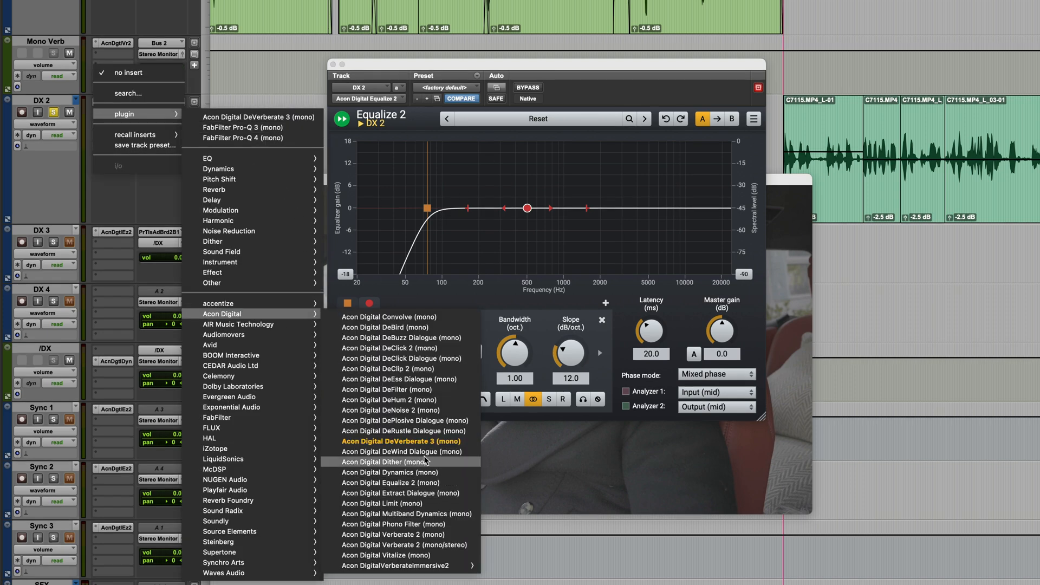
pyautogui.click(397, 451)
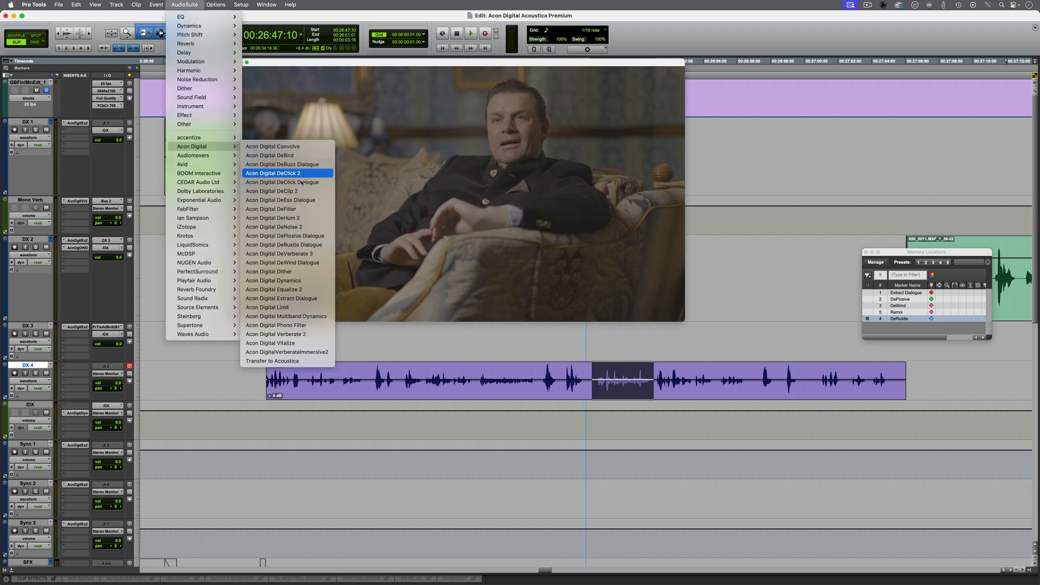
pyautogui.moveTo(286, 244)
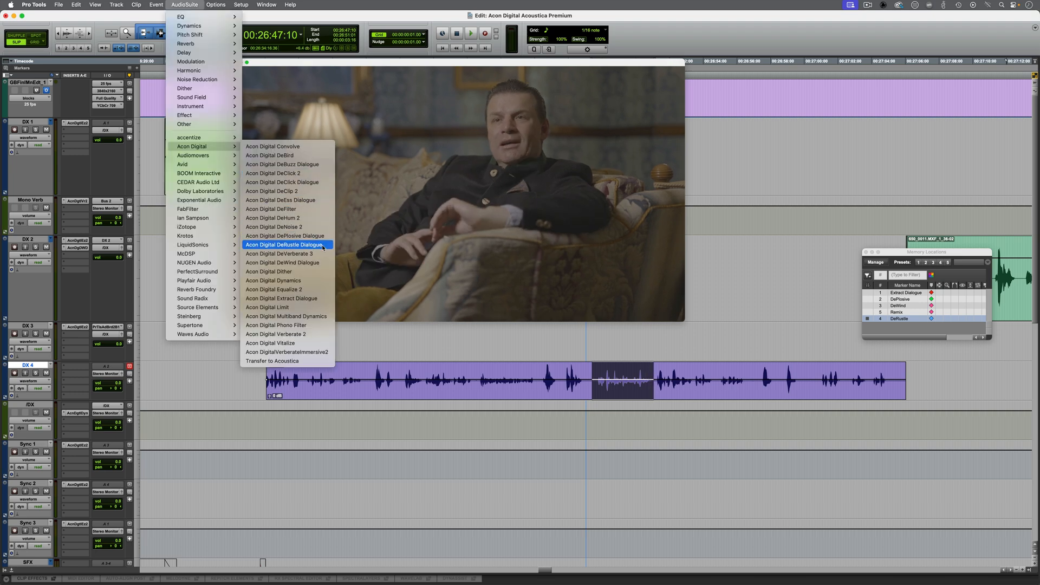
# Load DeRustle Dialogue, lower its sensitivity curve in the lows and raise it above 2 kHz, then render
pyautogui.click(285, 245)
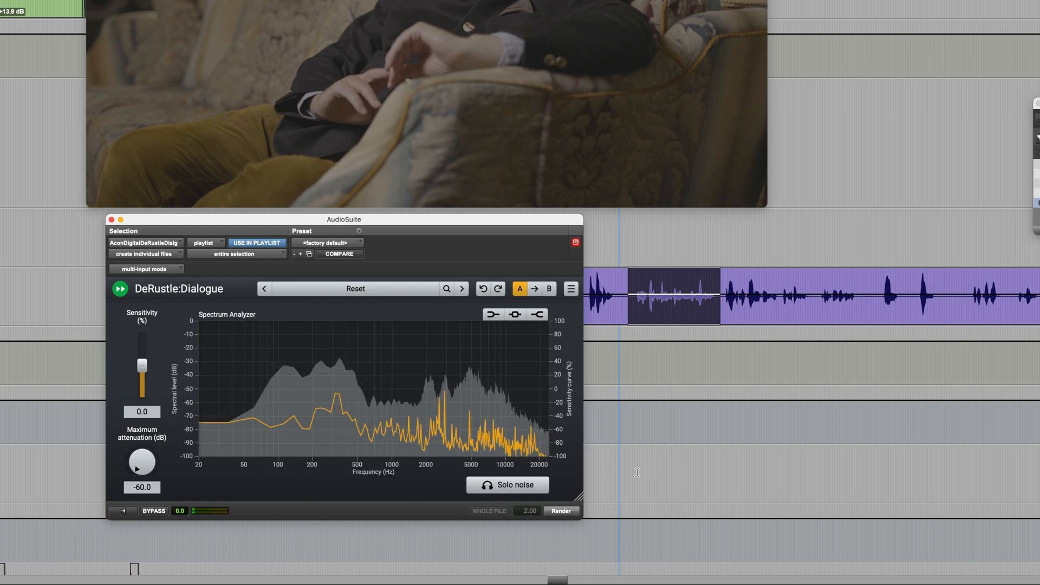
pyautogui.click(507, 485)
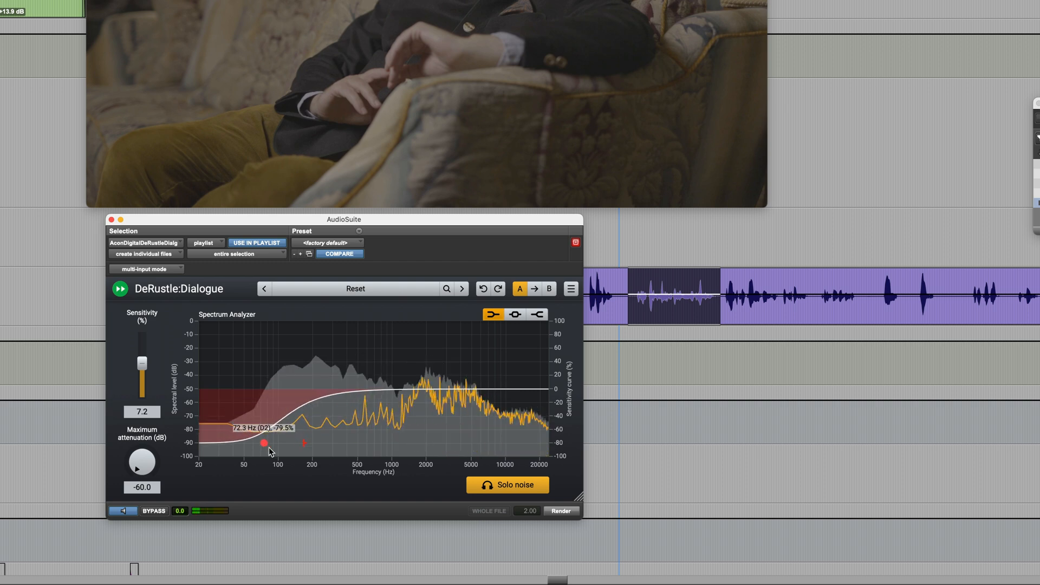
pyautogui.moveTo(265, 443); pyautogui.dragTo(502, 389)
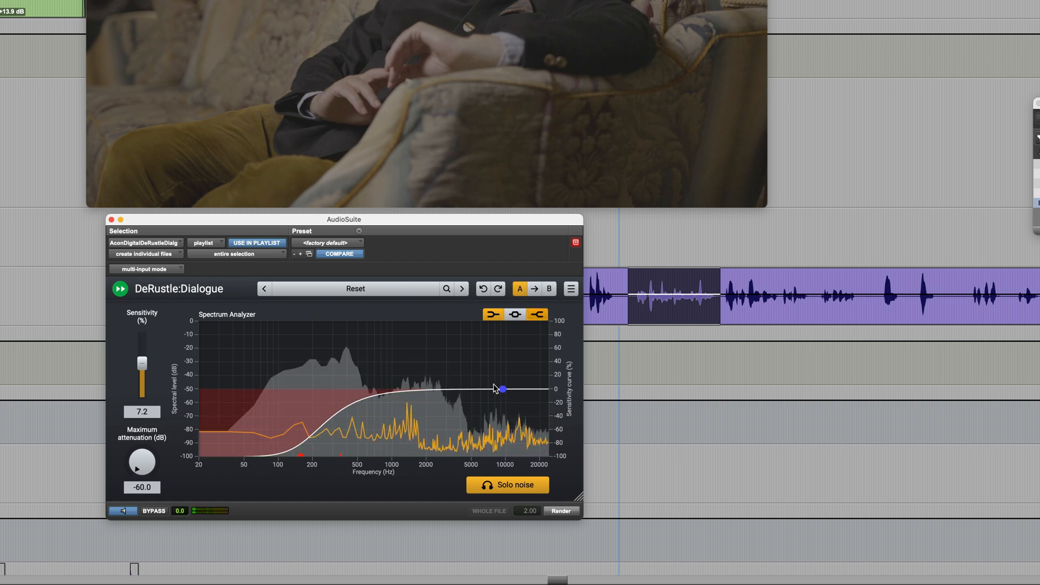
pyautogui.moveTo(502, 388); pyautogui.dragTo(437, 362)
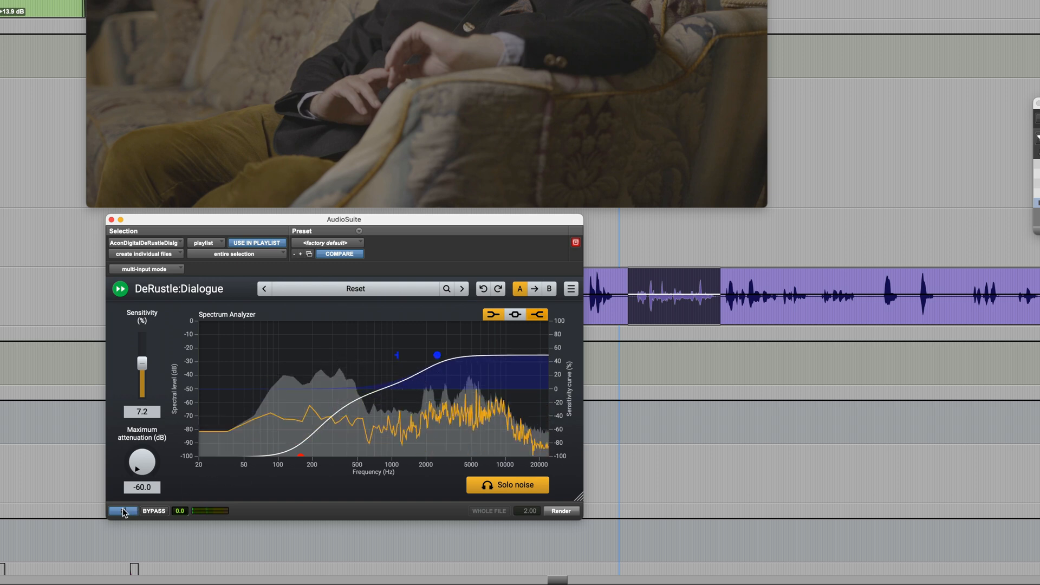
pyautogui.click(122, 510)
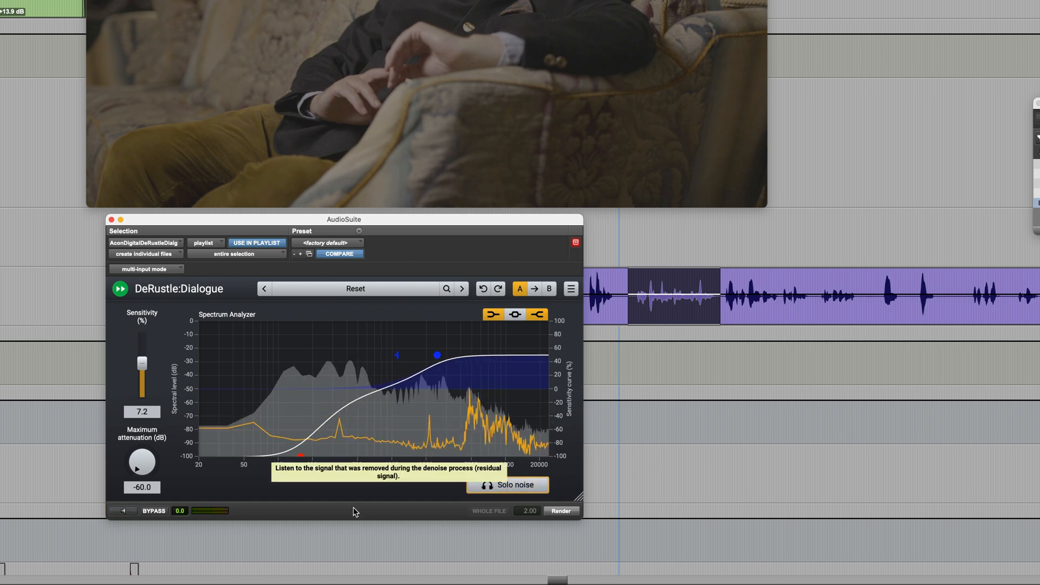
pyautogui.click(122, 510)
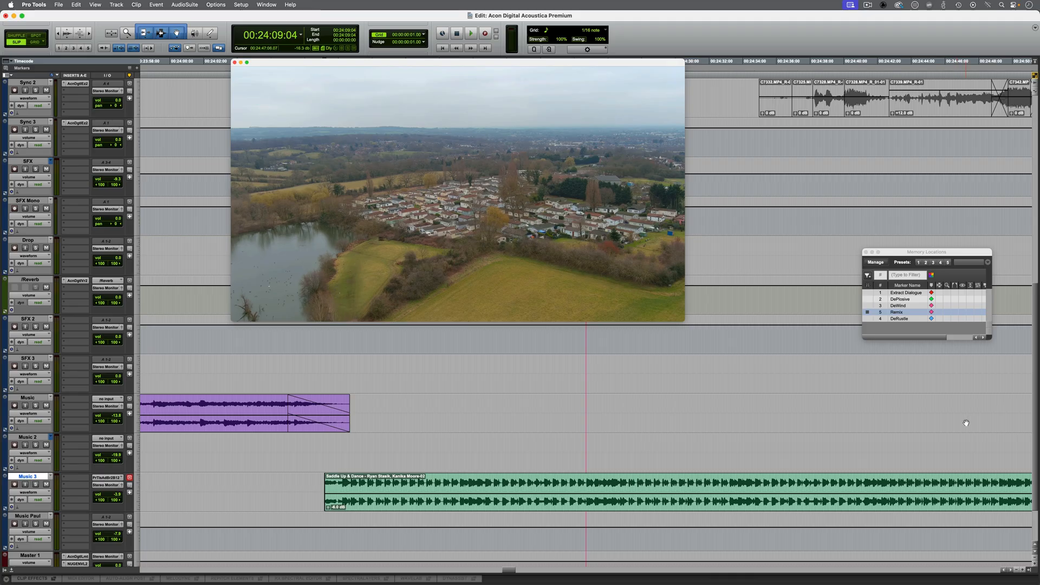
# Recall the Remix memory location showing Saddle Up & Dance on the Music 3 track
pyautogui.click(470, 33)
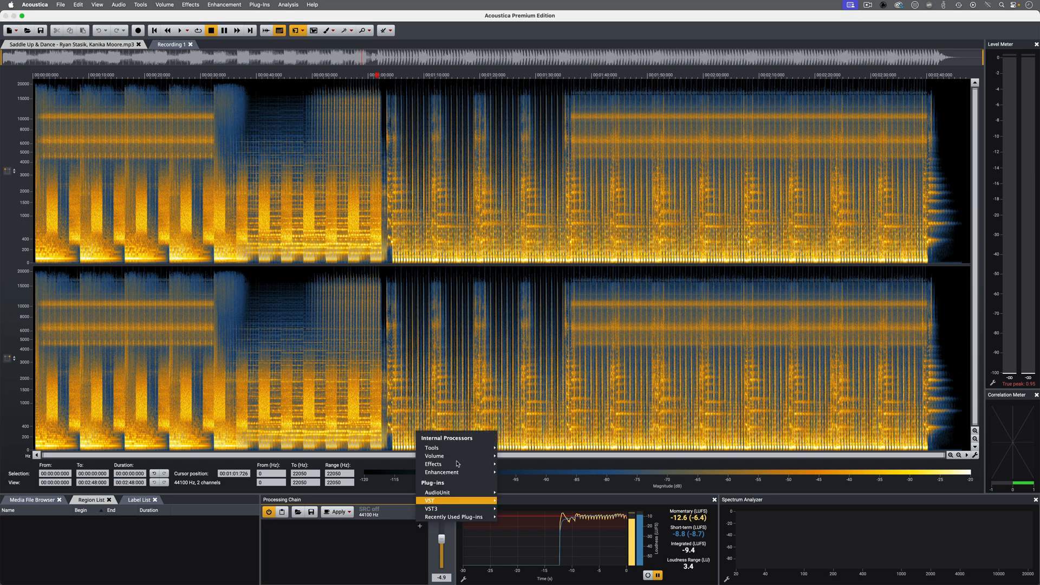
pyautogui.moveTo(432, 447)
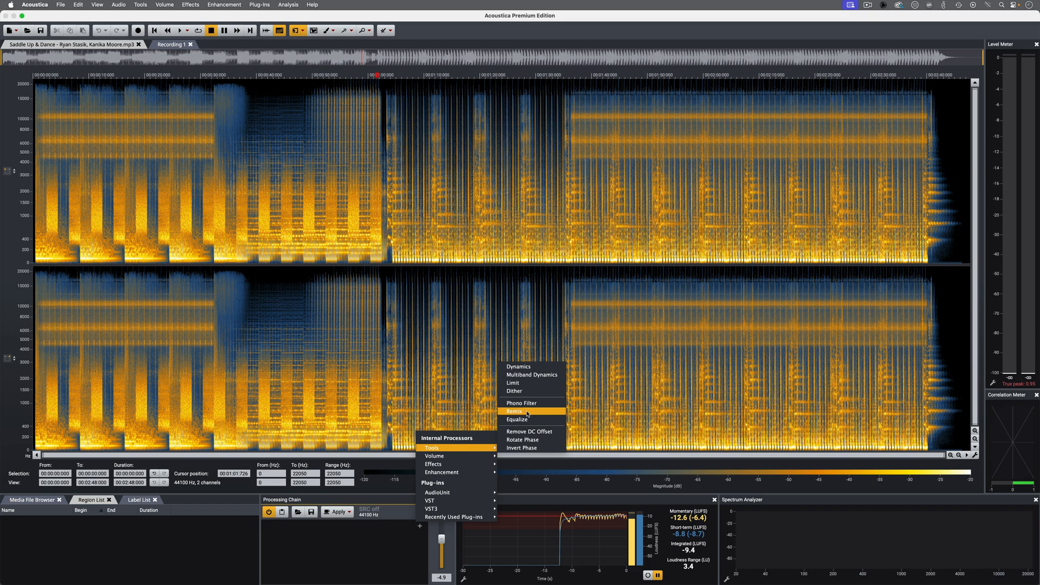
# Add the Remix stem-separation processor to the chain for Saddle Up & Dance
pyautogui.click(513, 412)
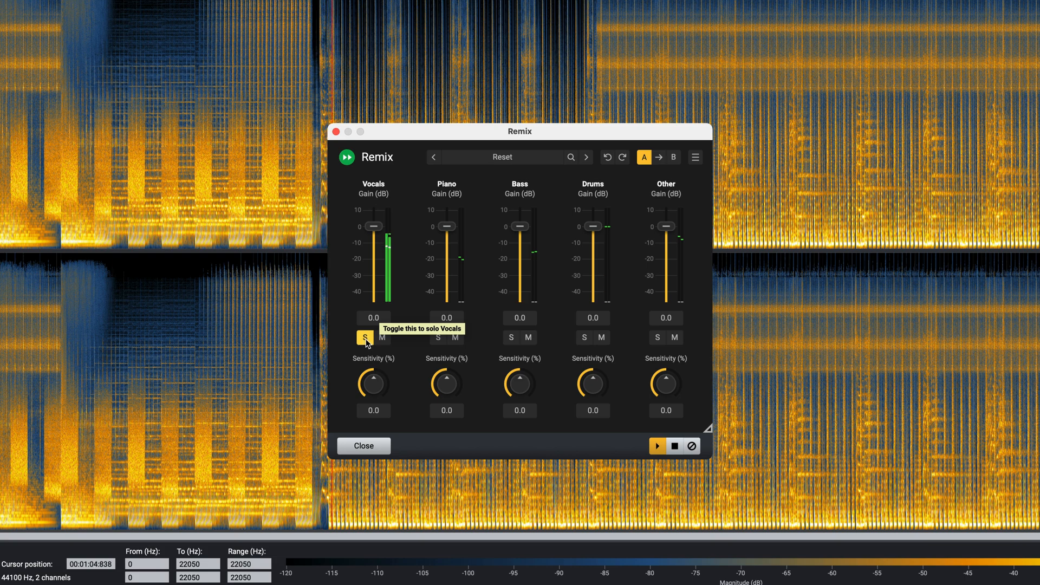
# Un-solo Vocals and pull its gain to −48 dB, leaving other stems at 0 dB, then stop preview
pyautogui.click(364, 338)
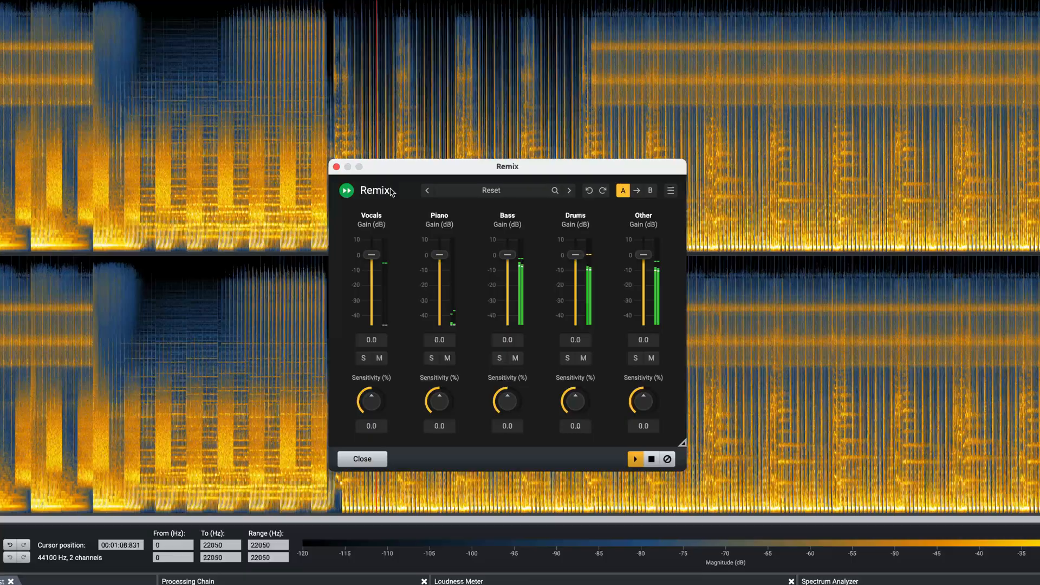
pyautogui.moveTo(370, 255); pyautogui.dragTo(392, 320)
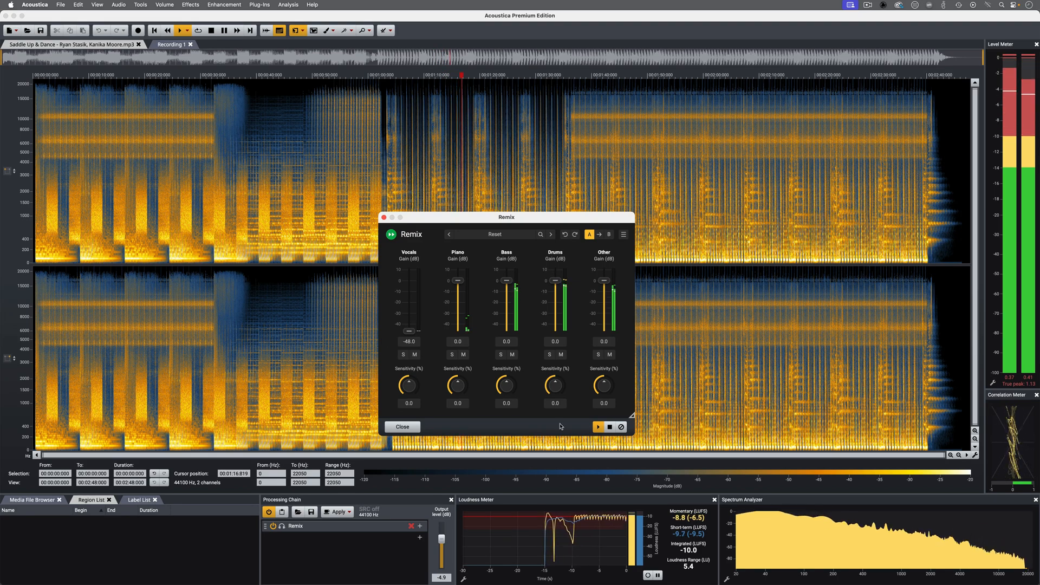
pyautogui.click(608, 426)
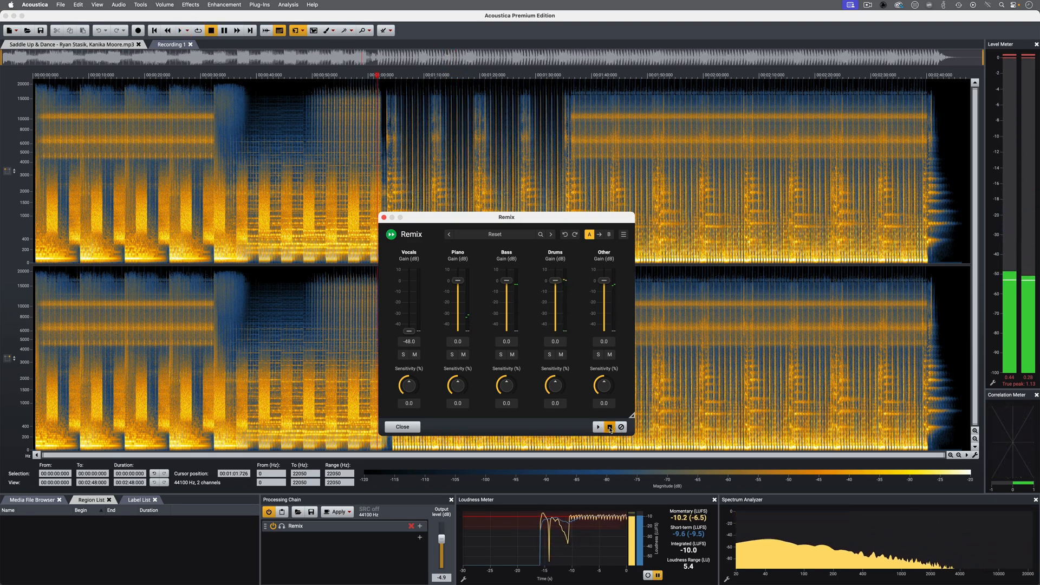